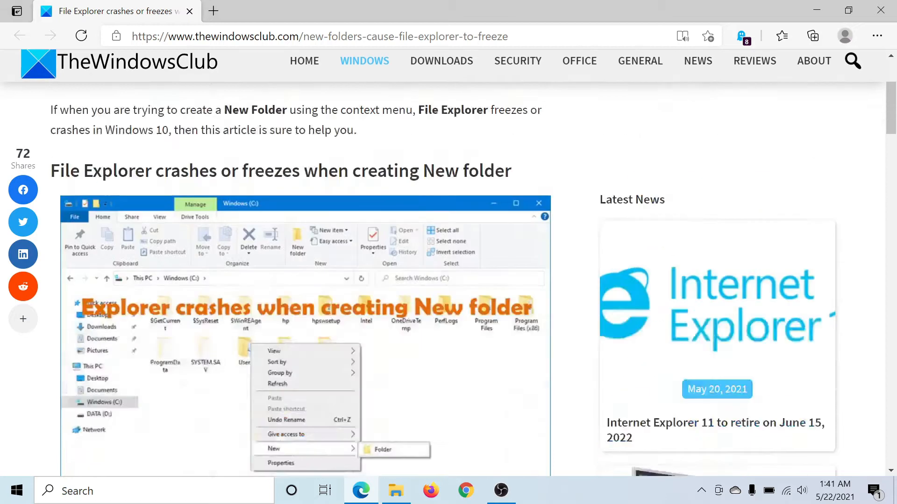
- Scroll the article down to its numbered list of five File Explorer fixes
scroll("down", 3)
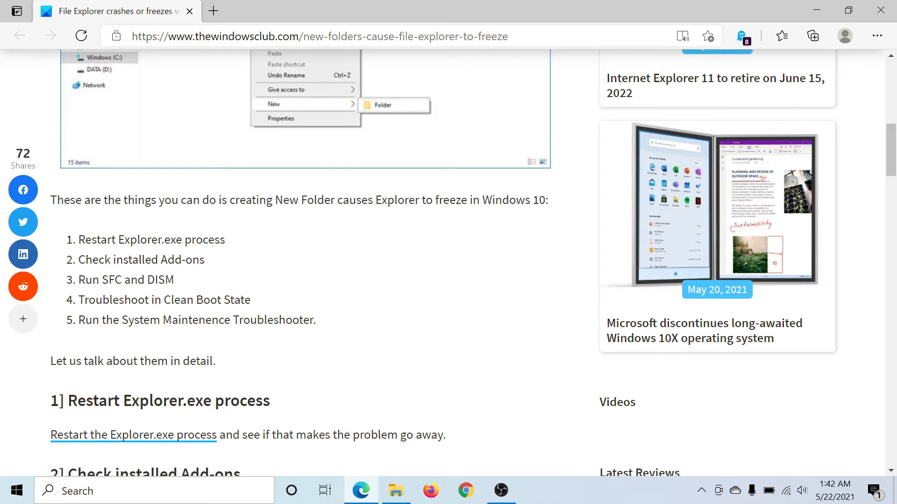
- Launch Task Manager from the taskbar menu, restart Windows Explorer, and close it
right_click(563, 493)
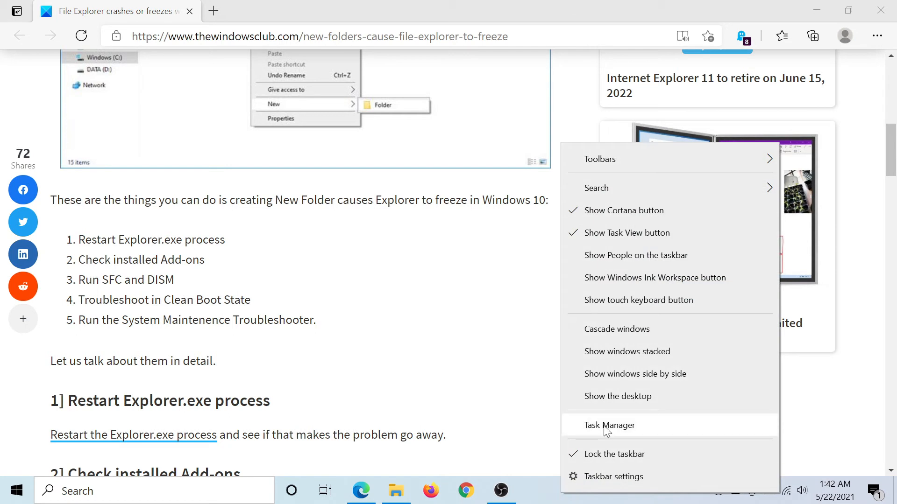
left_click(608, 425)
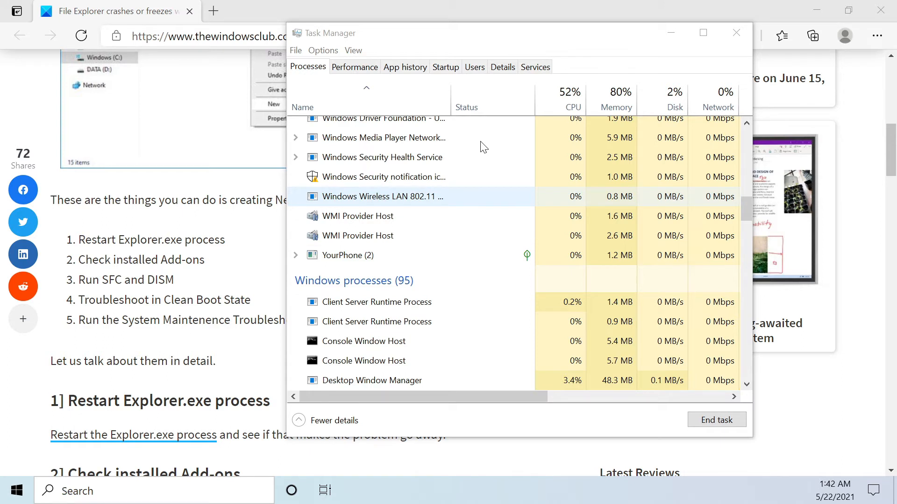
left_click(736, 31)
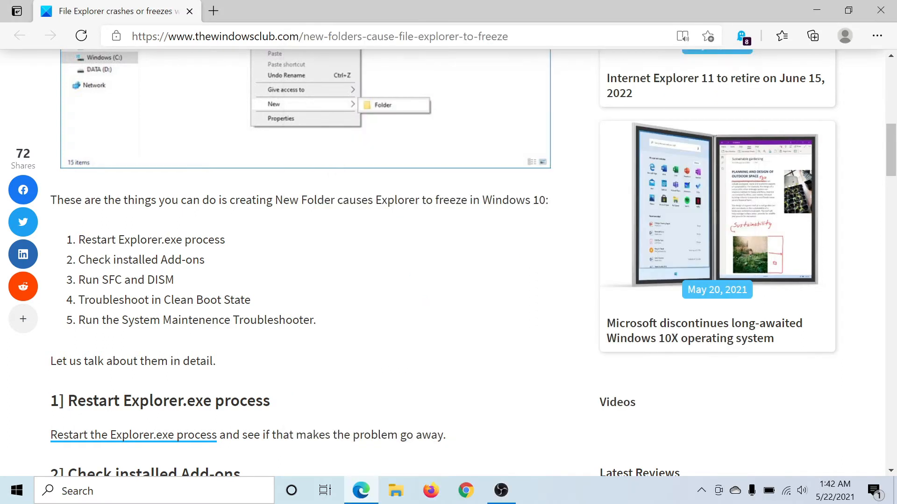
- Scroll down to the 'Restart Explorer.exe process' and 'Check installed Add-ons' headings
scroll("down", 3)
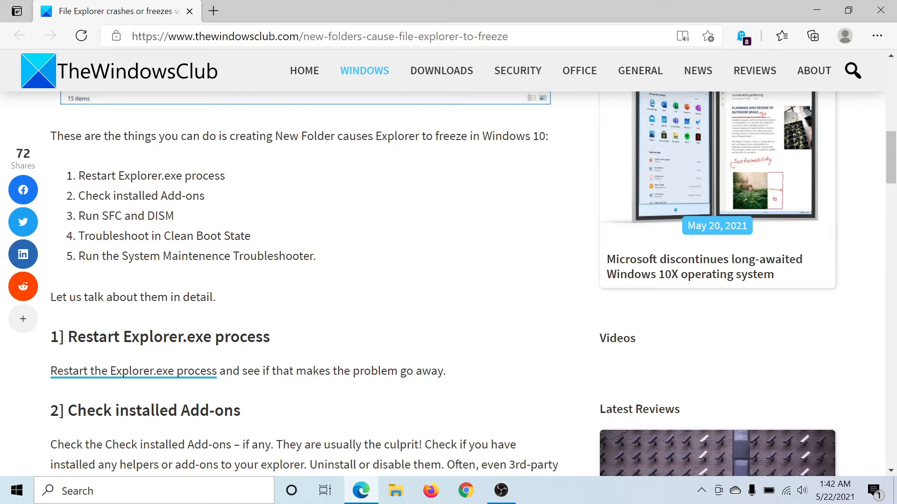
- Run msconfig, hide Microsoft services, disable the rest, apply, and exit without restarting
key("Win+r")
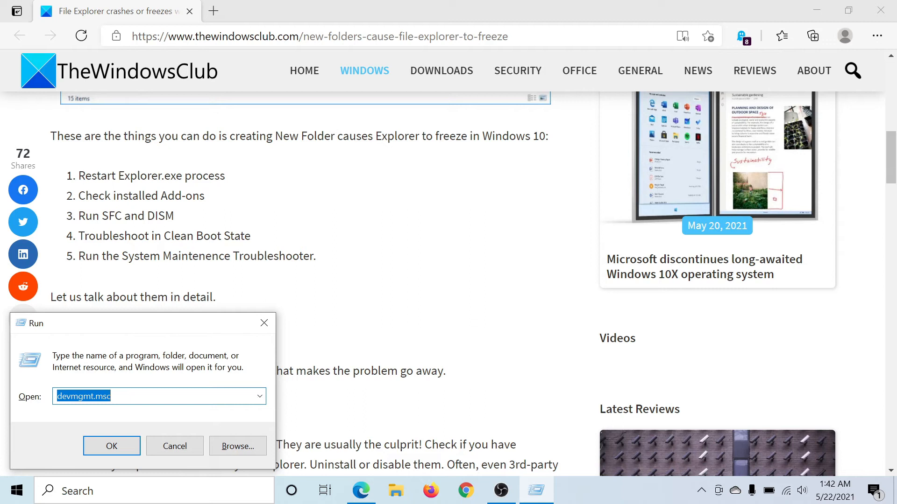
type("ms")
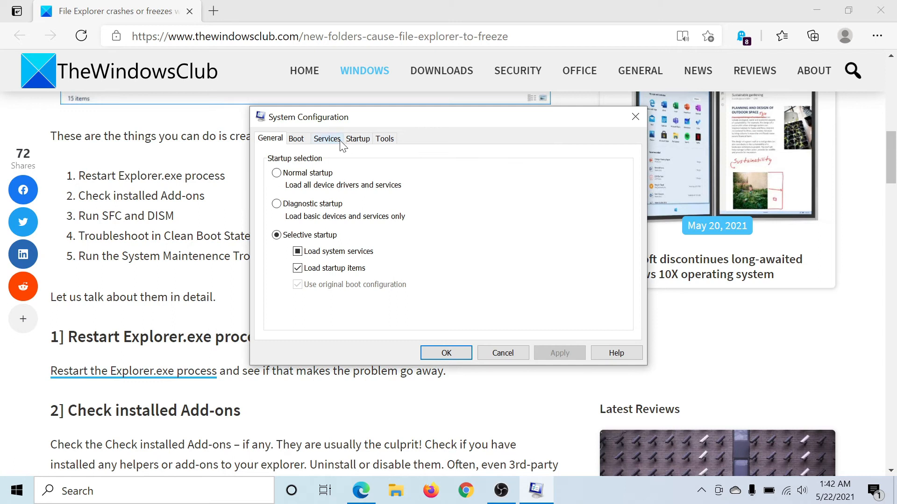
left_click(326, 138)
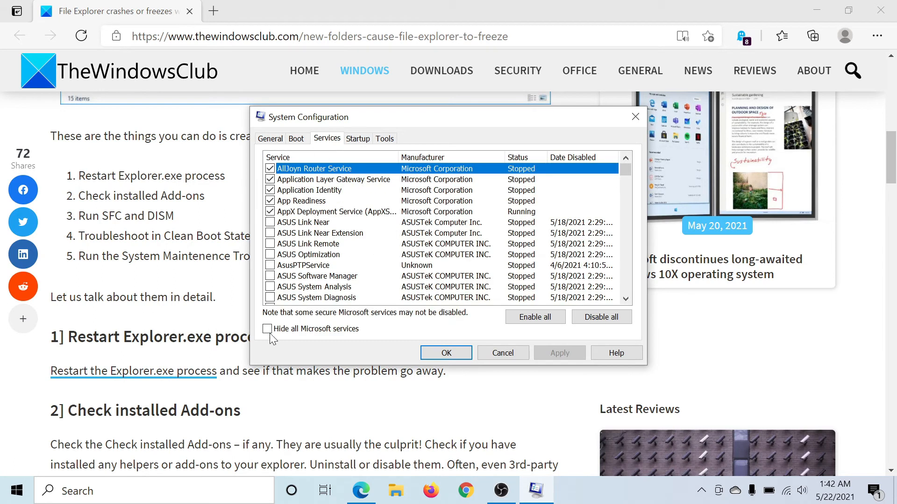
left_click(267, 328)
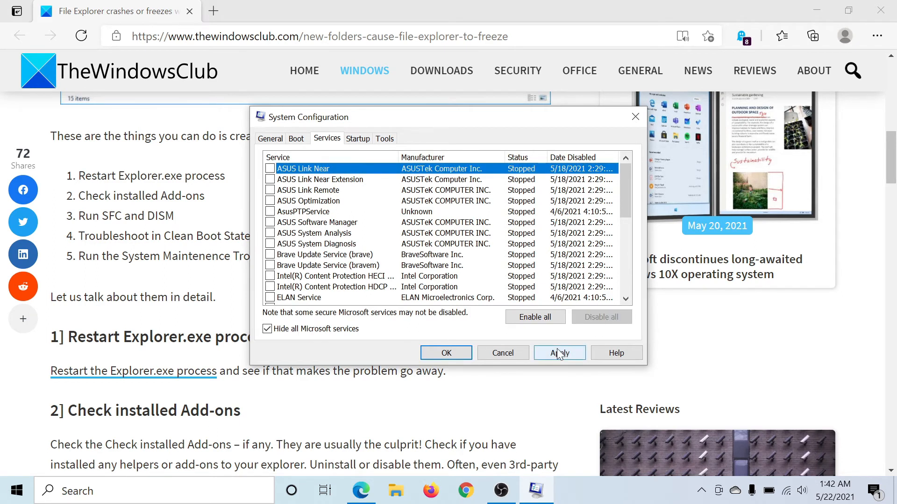
left_click(558, 353)
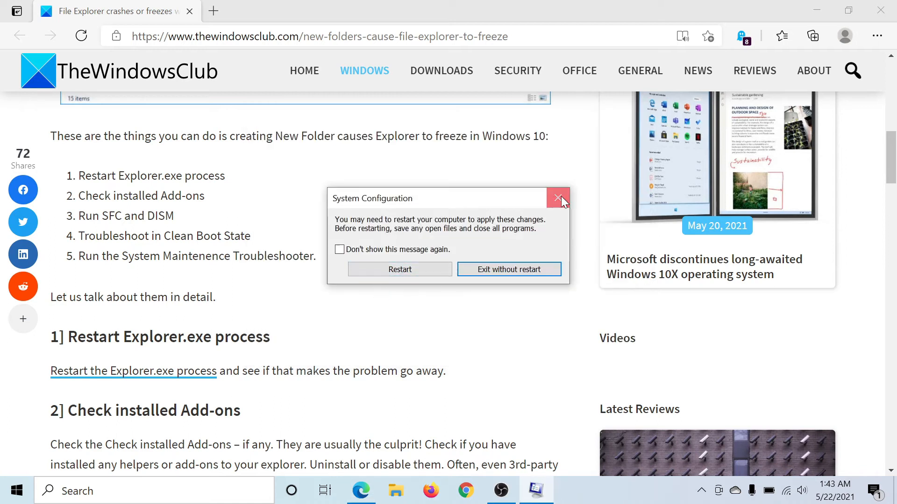
left_click(558, 198)
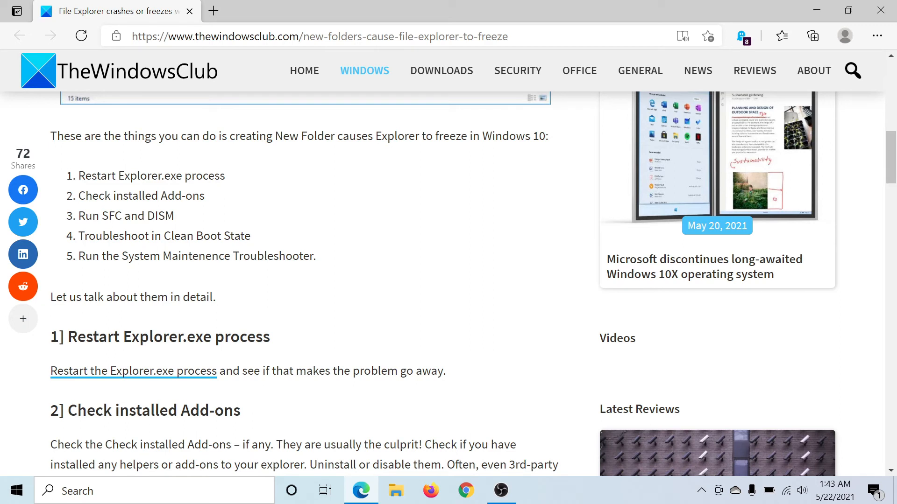
- Copy the msdt.exe MaintenanceDiagnostic command from the article and run it via Run
scroll("down", 3)
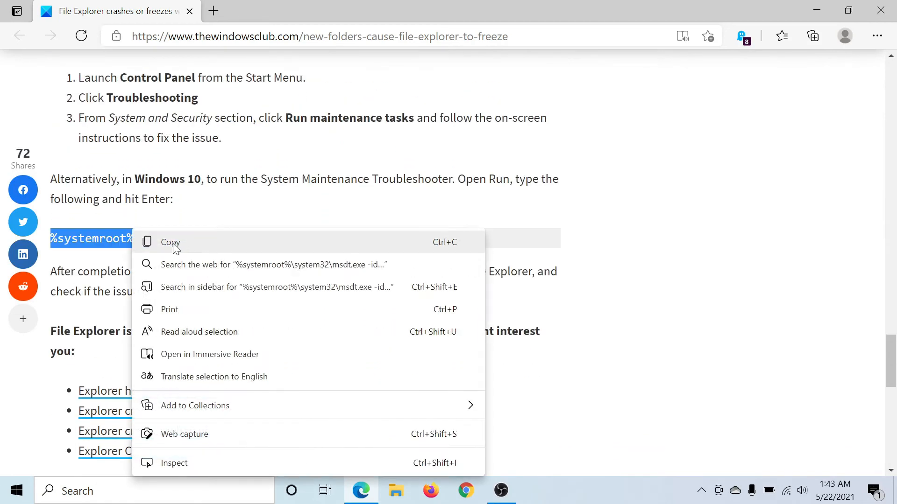
left_click(170, 242)
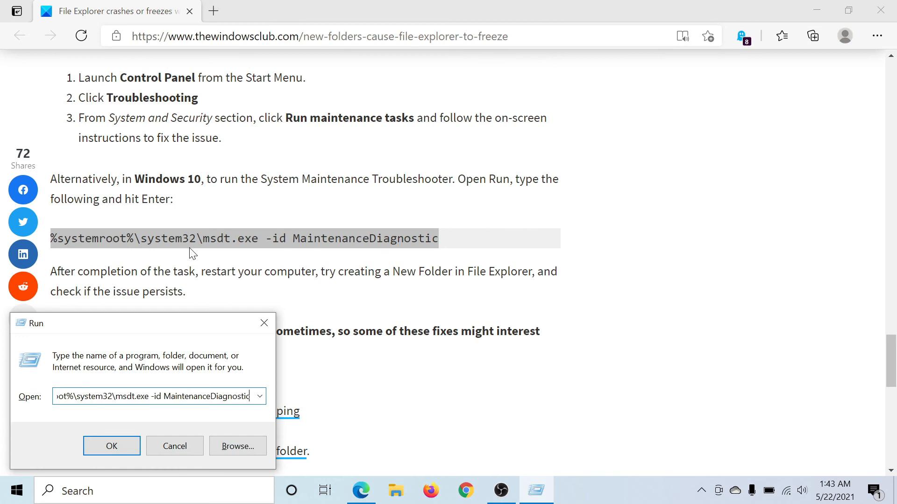
left_click(112, 446)
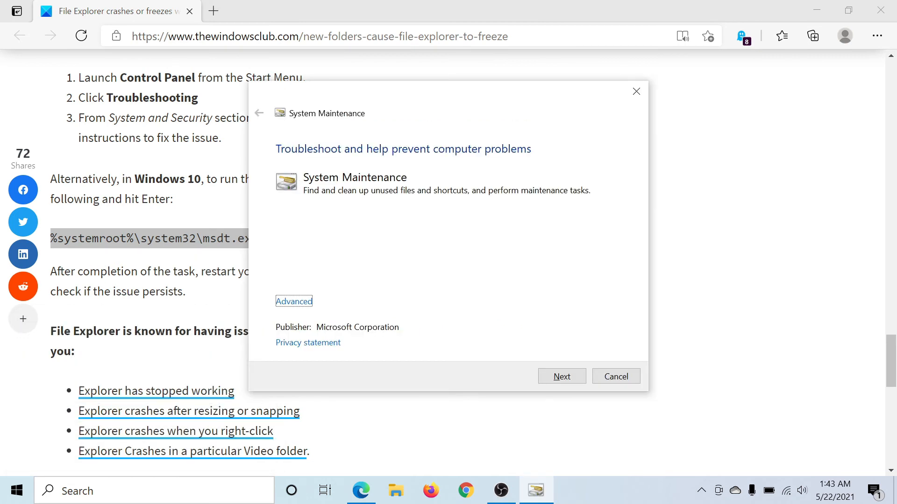
mouse_move(366, 126)
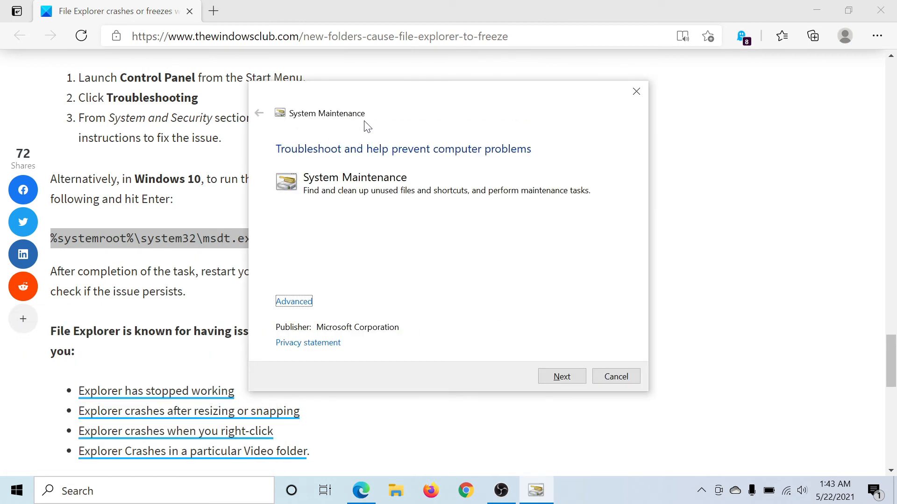
mouse_move(620, 111)
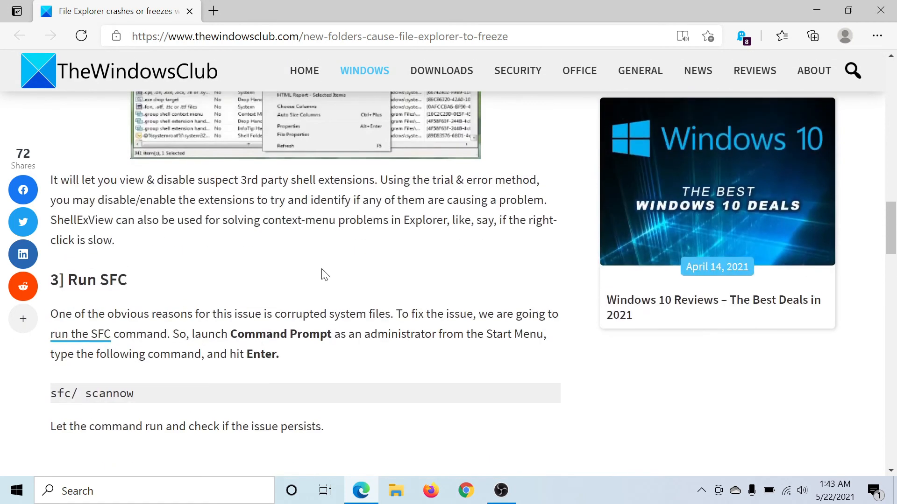
mouse_move(433, 253)
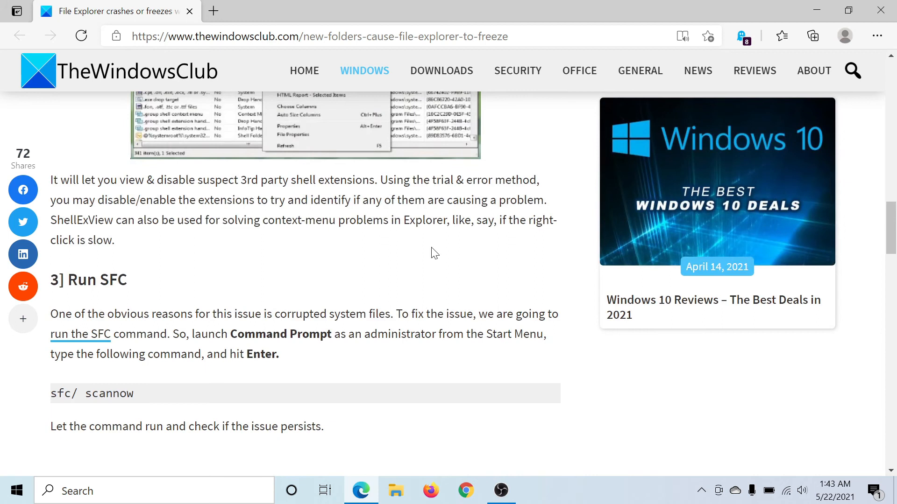
- Scroll the article back up to its title and introduction
scroll("up", 3)
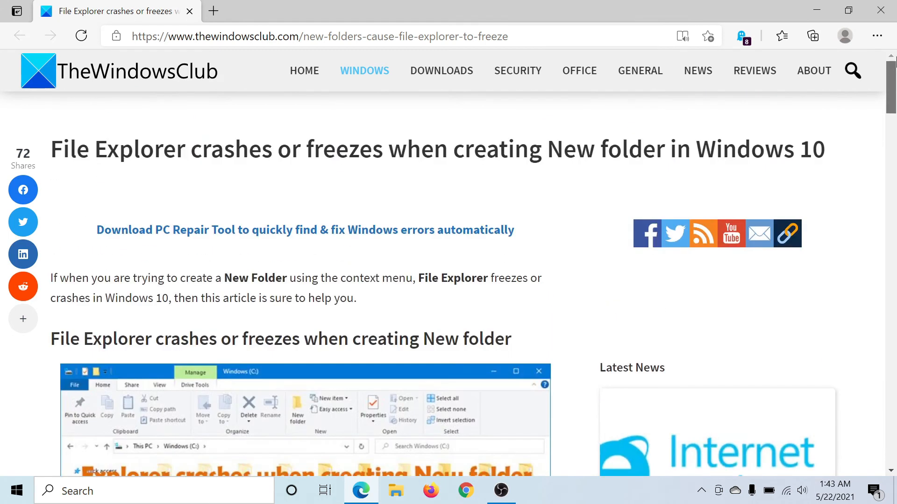